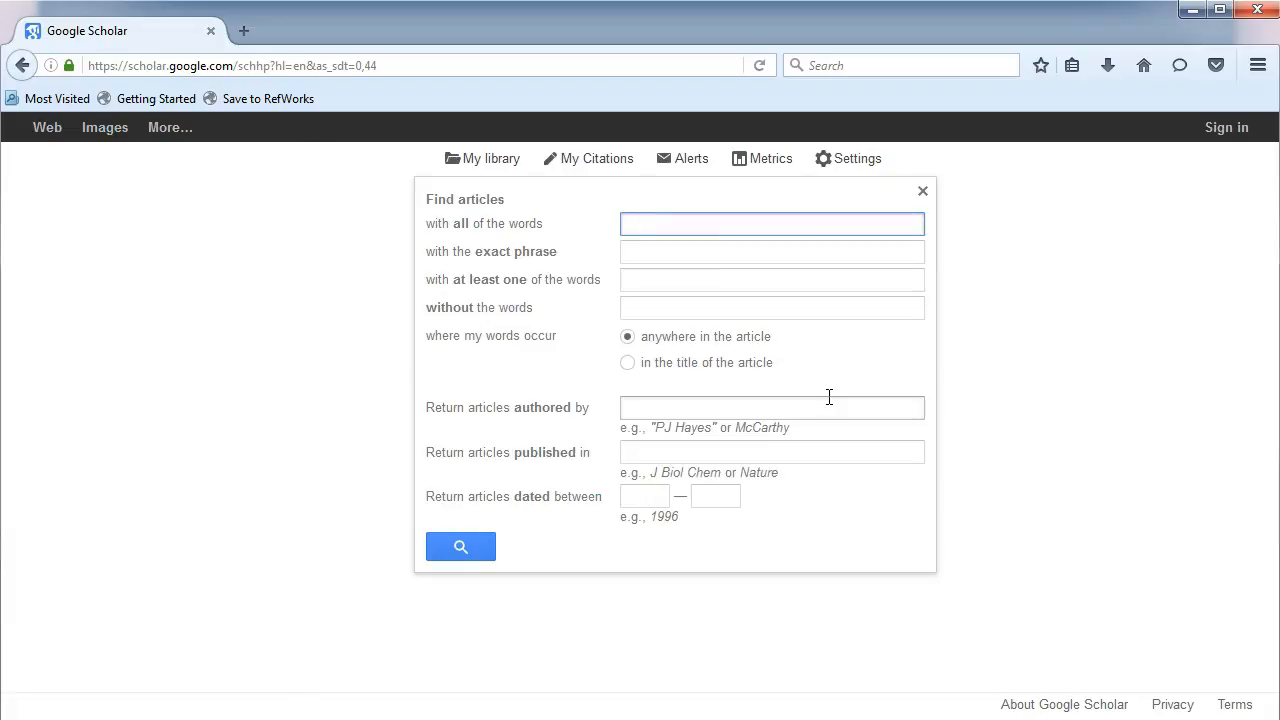
Run an advanced search for 'sustainable AND coffee' and scroll through the ~256,000 results.
left_click(771, 223)
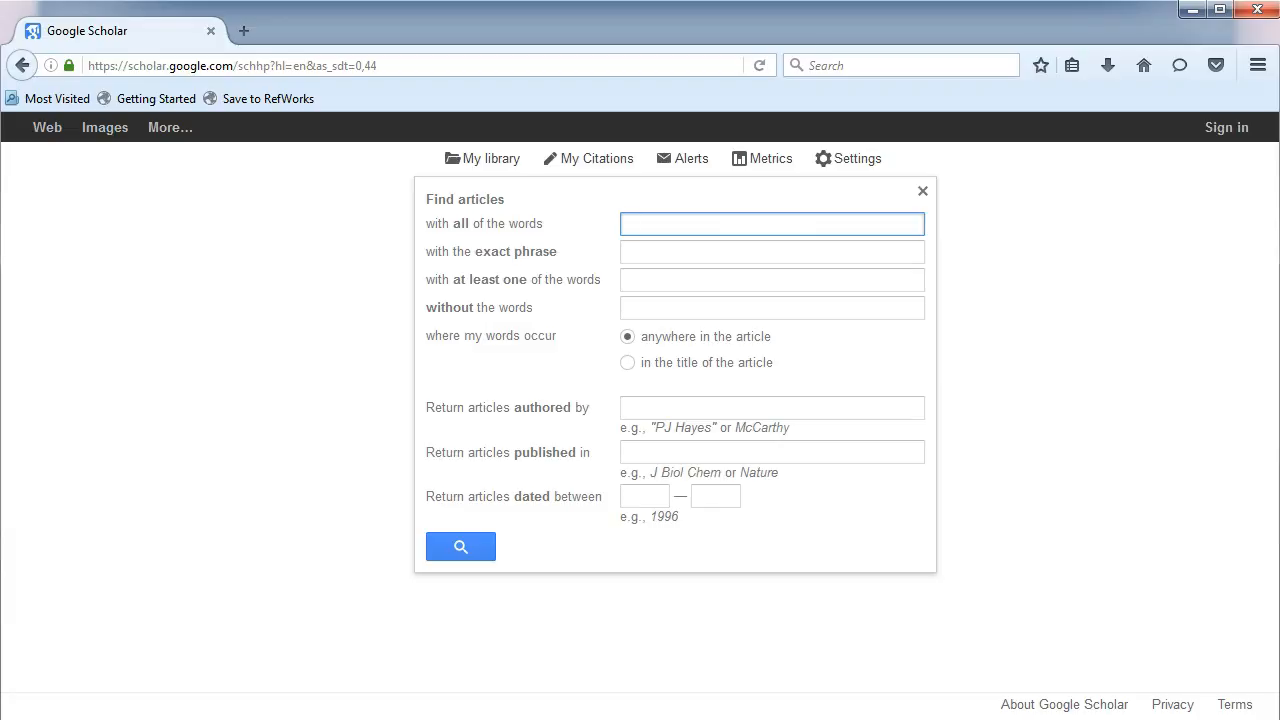
mouse_move(461, 697)
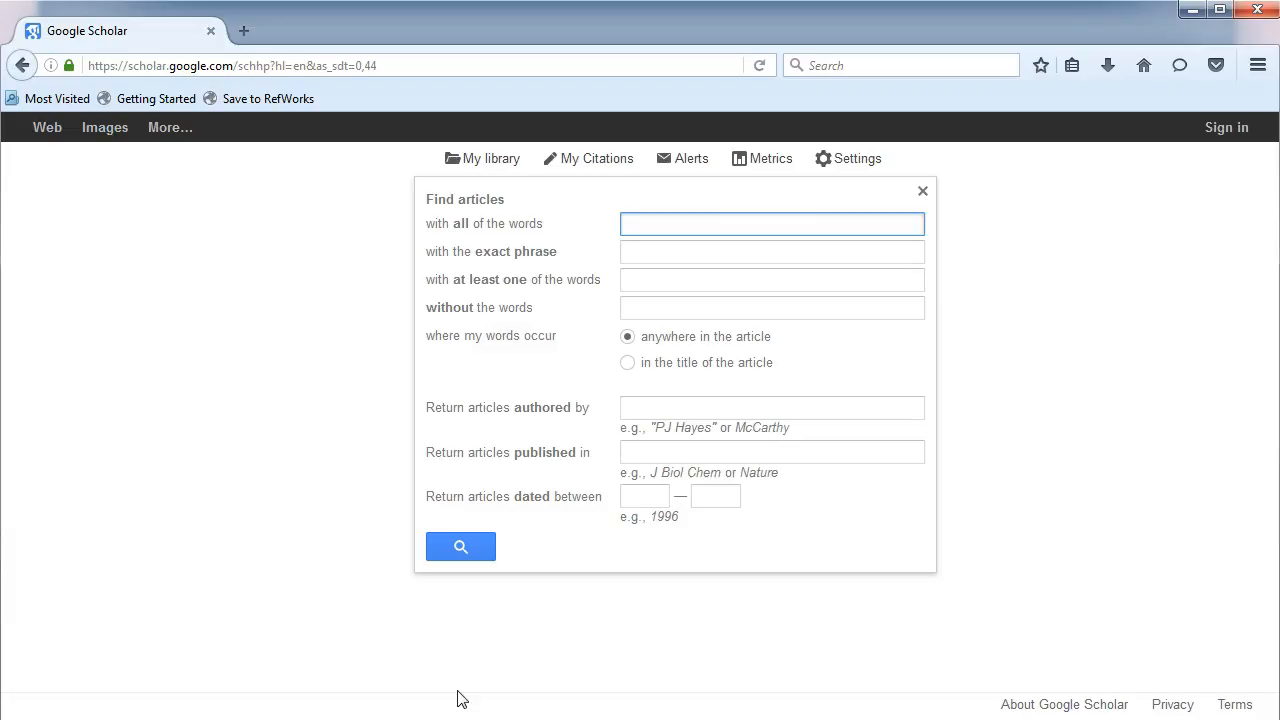
left_click(771, 223)
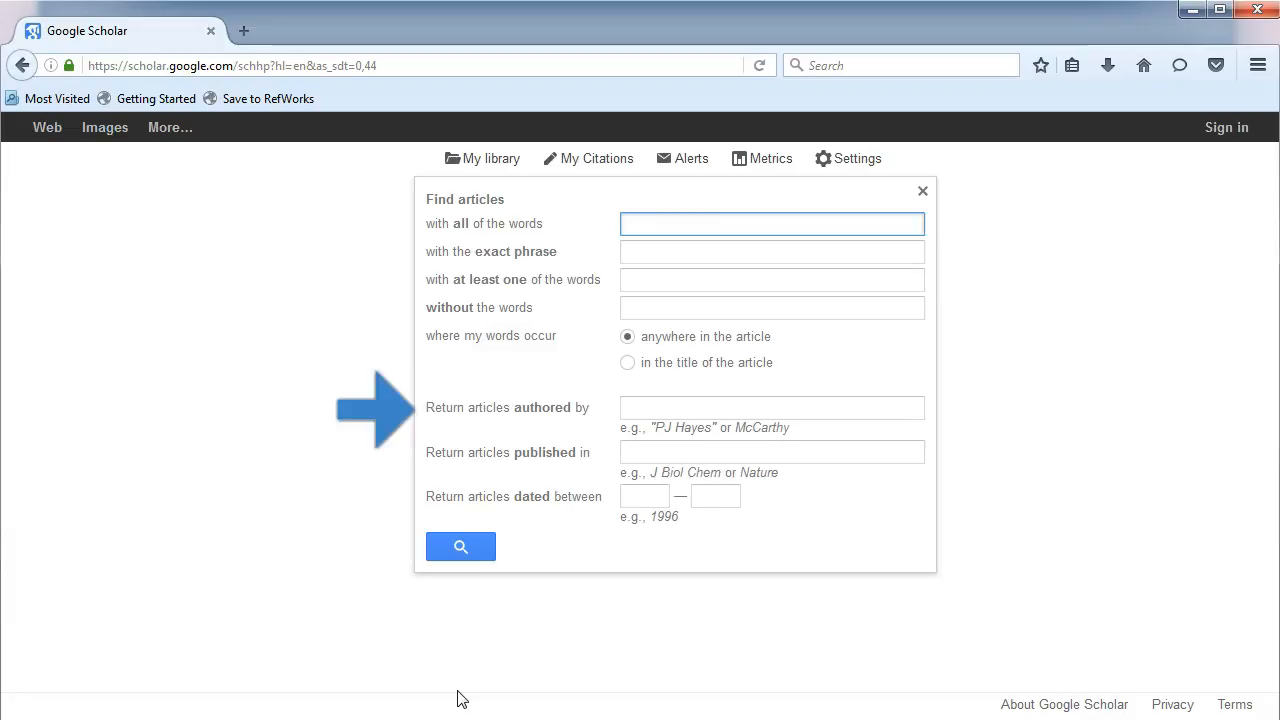
left_click(771, 223)
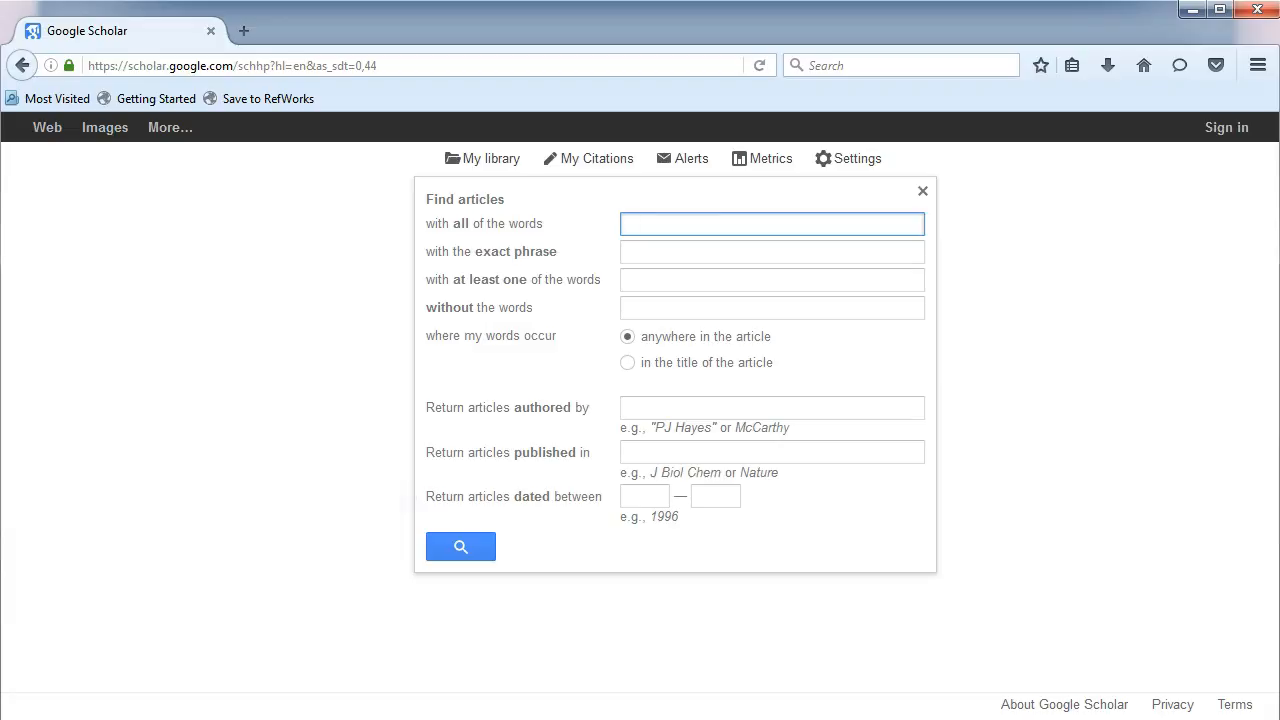
type("sustainable AND coffee")
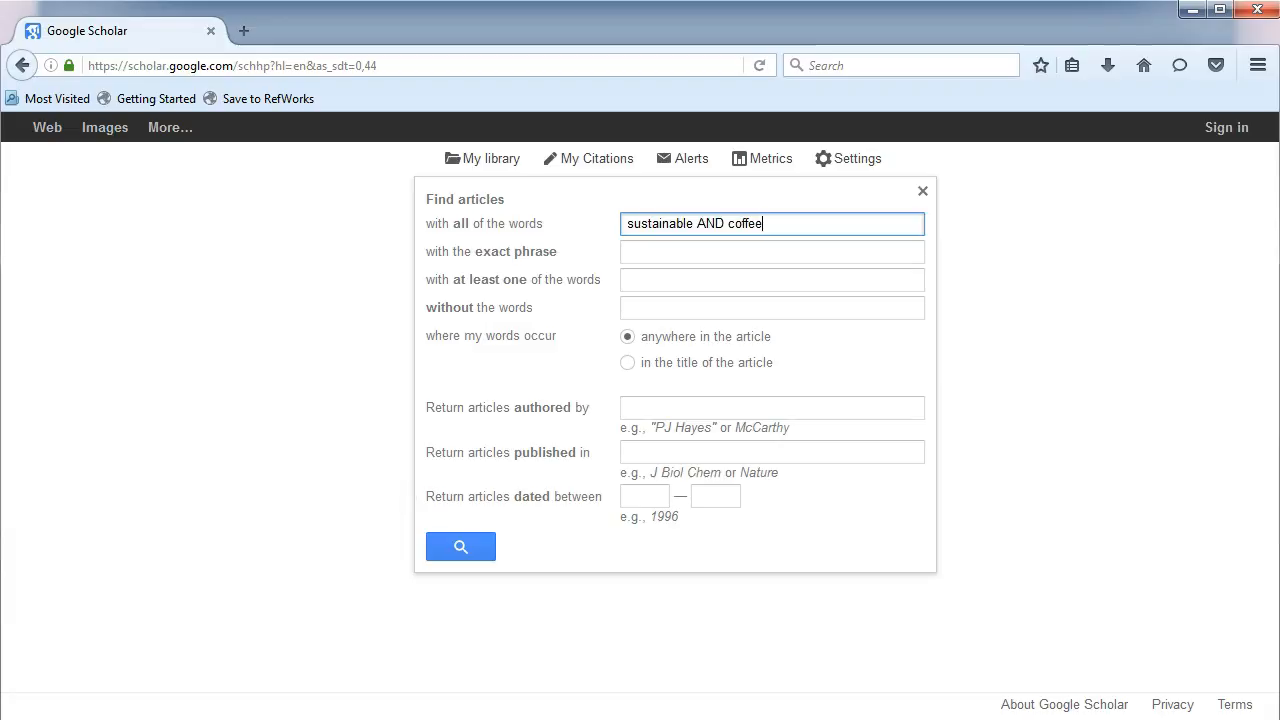
left_click(460, 546)
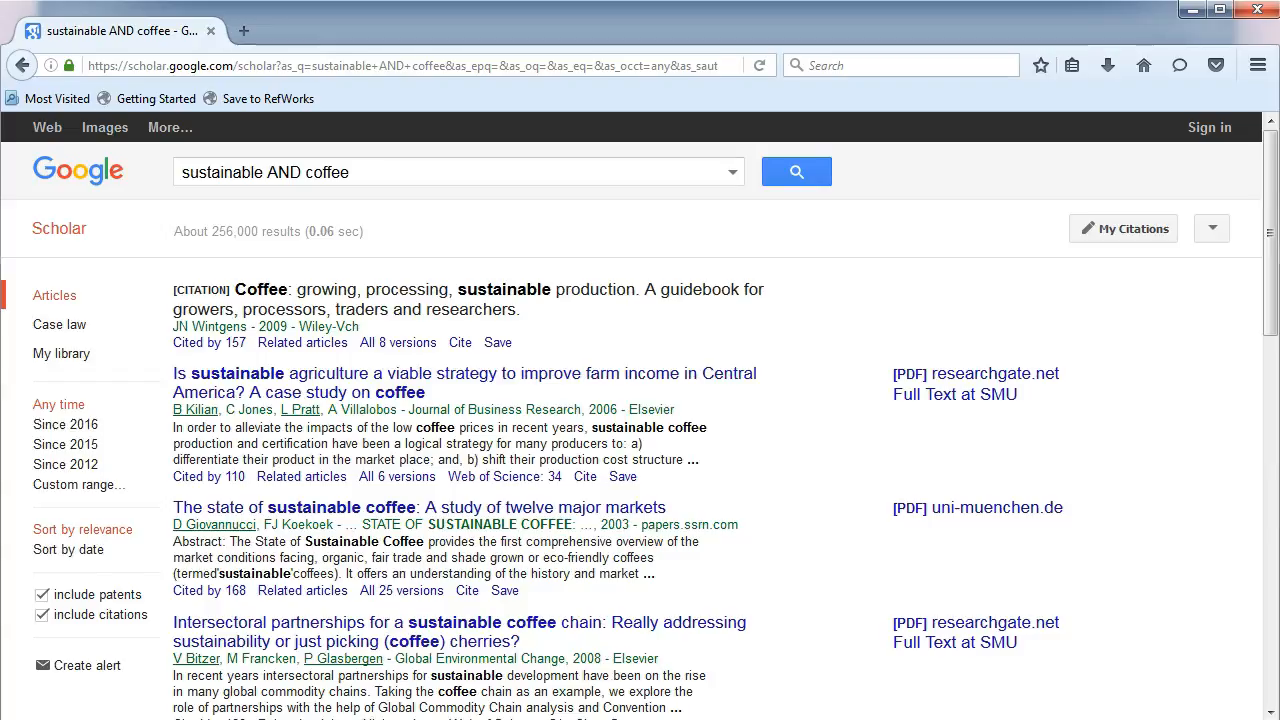
scroll("down", 3)
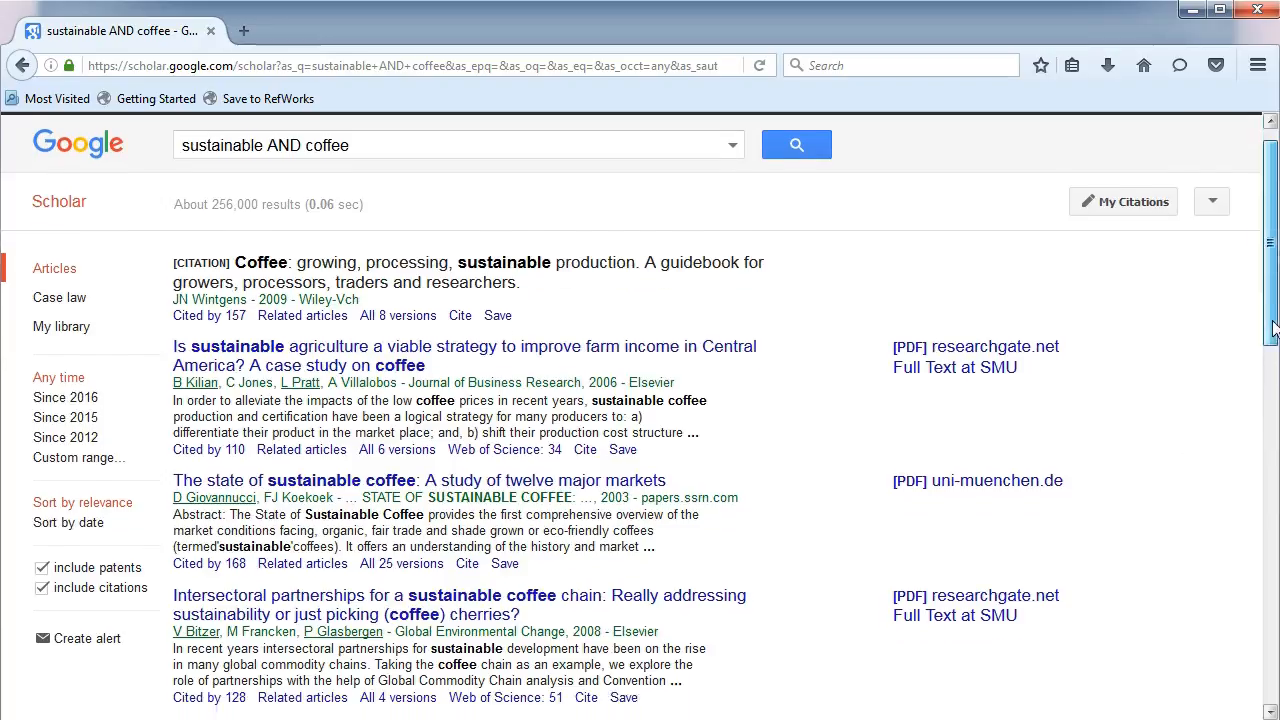
scroll("down", 3)
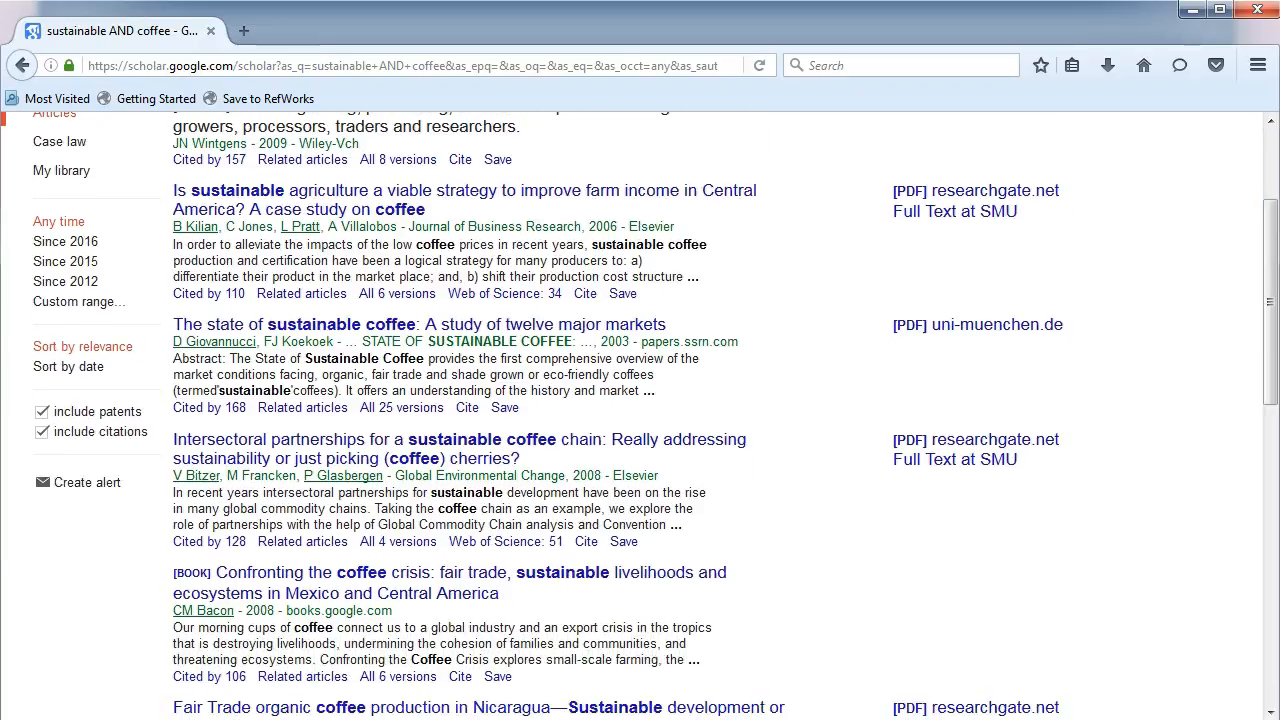